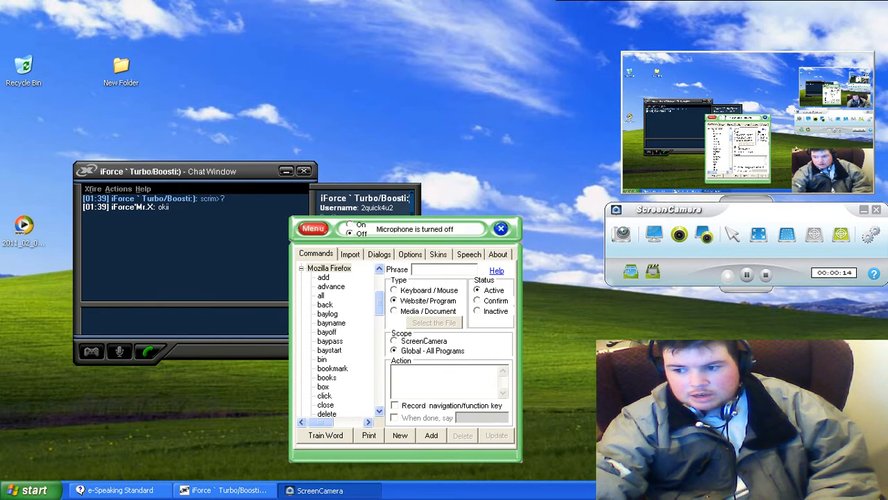
pyautogui.moveTo(505, 298)
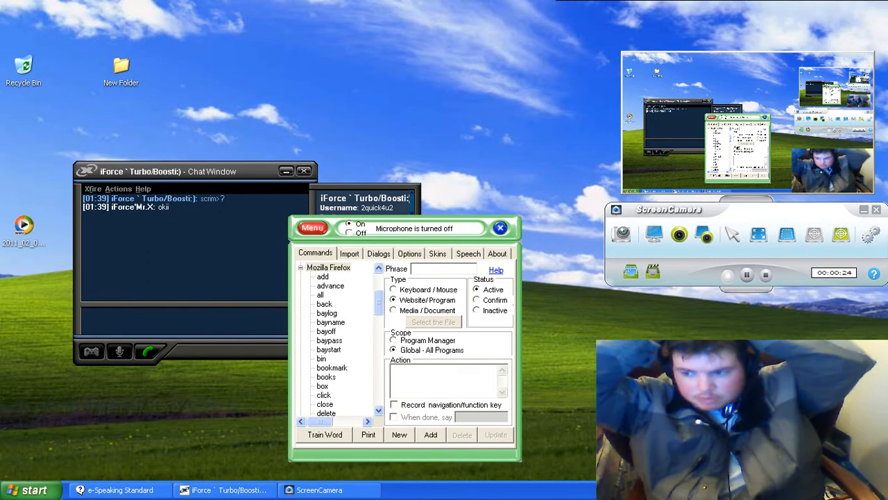
# Step: Launch Firefox and load YouTube by speaking the 'youtube' command
pyautogui.write('youtube&passive=true&continue=http%3A%2F%2Fwww.youtube.com%2Fsignin%3Fe')
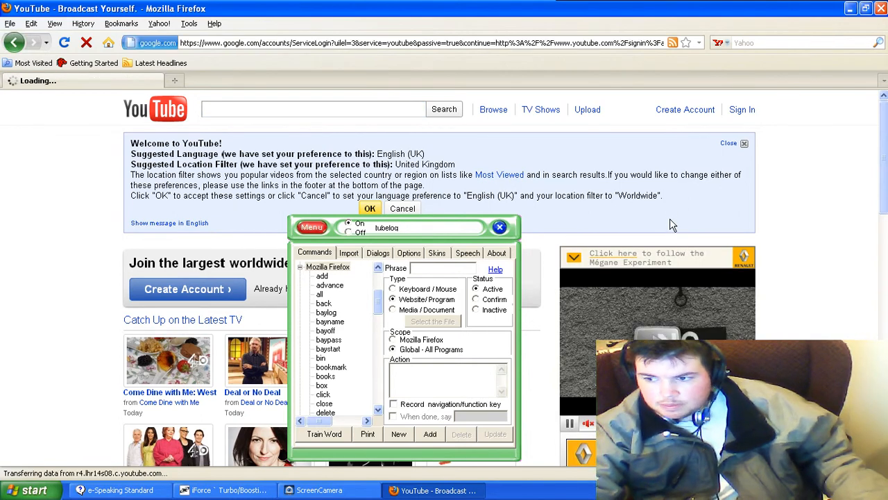
pyautogui.click(370, 208)
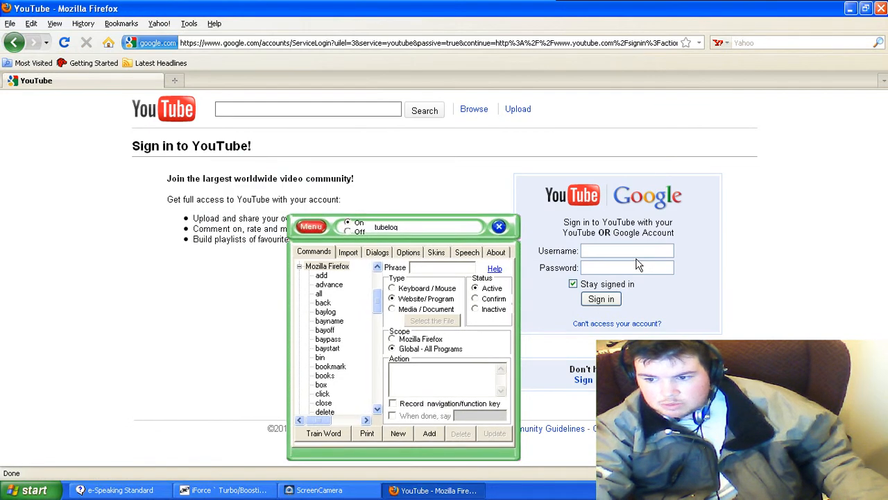
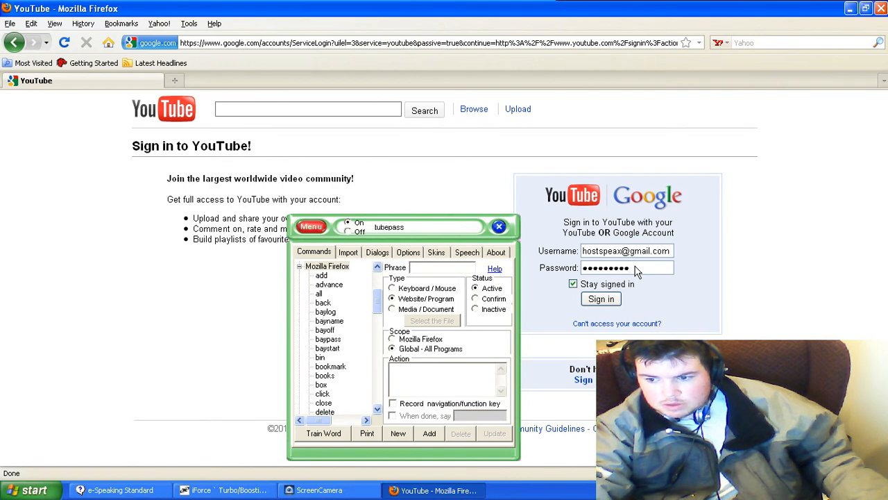
pyautogui.click(599, 298)
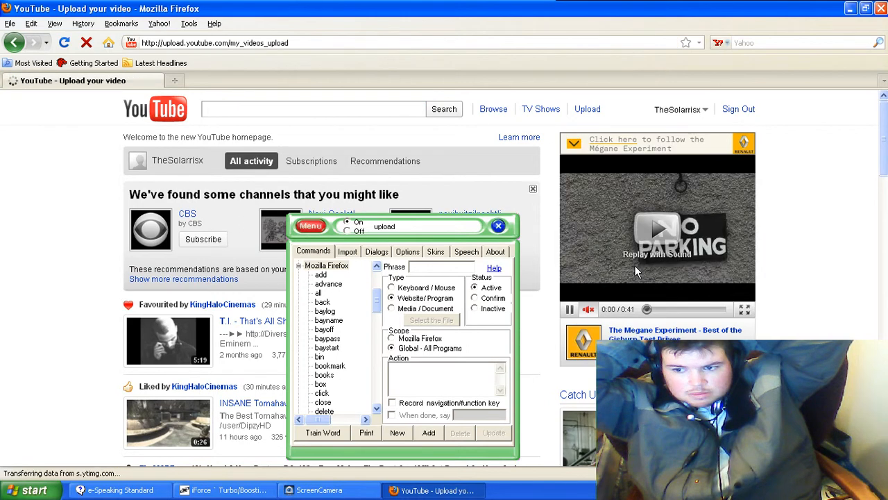
# Step: Reach the video upload page and its File Upload dialog, then sign out to the sign-in page
pyautogui.click(587, 108)
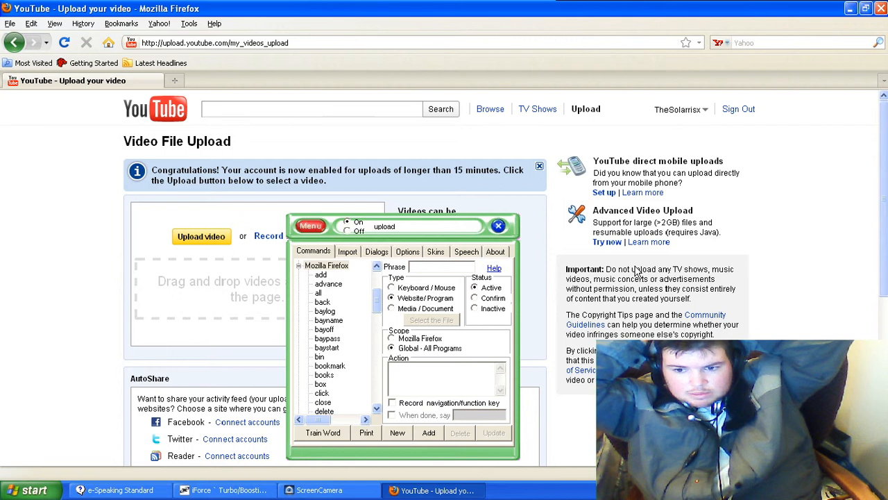
pyautogui.click(201, 236)
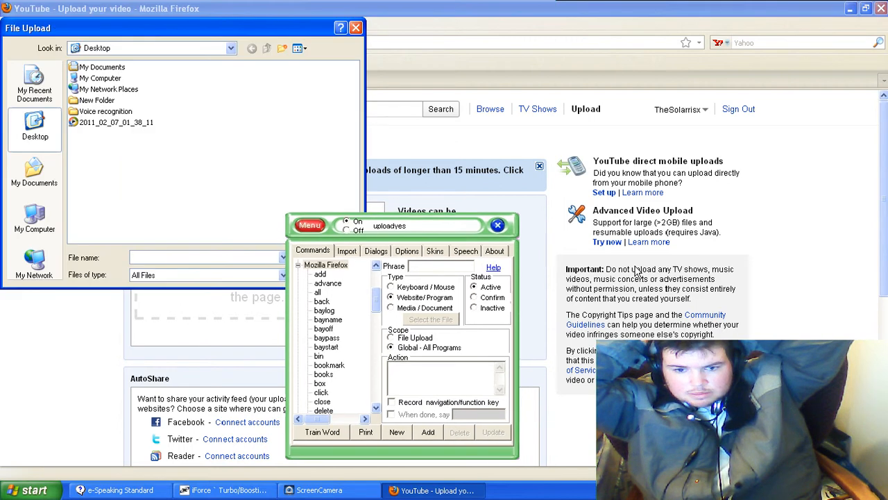
pyautogui.click(108, 89)
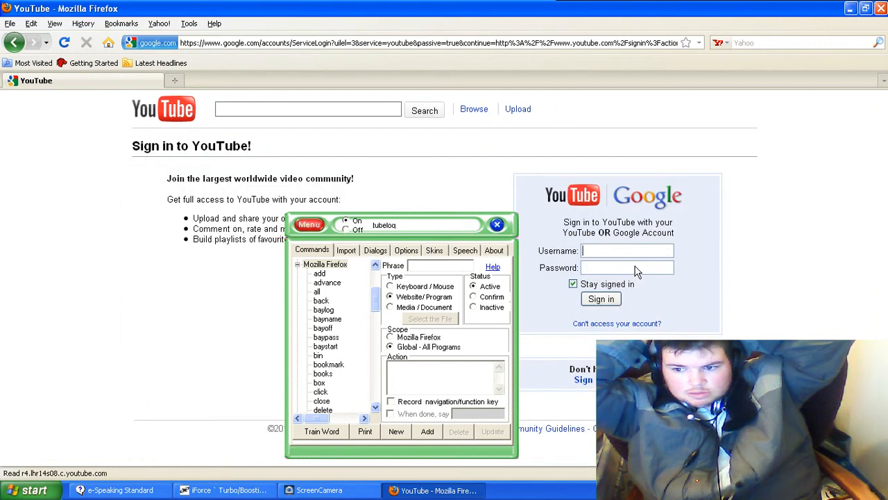
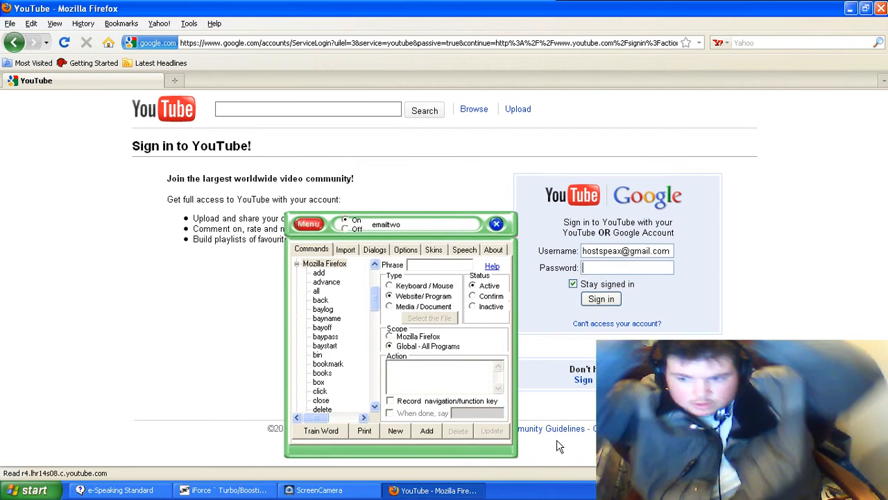
pyautogui.write('password')
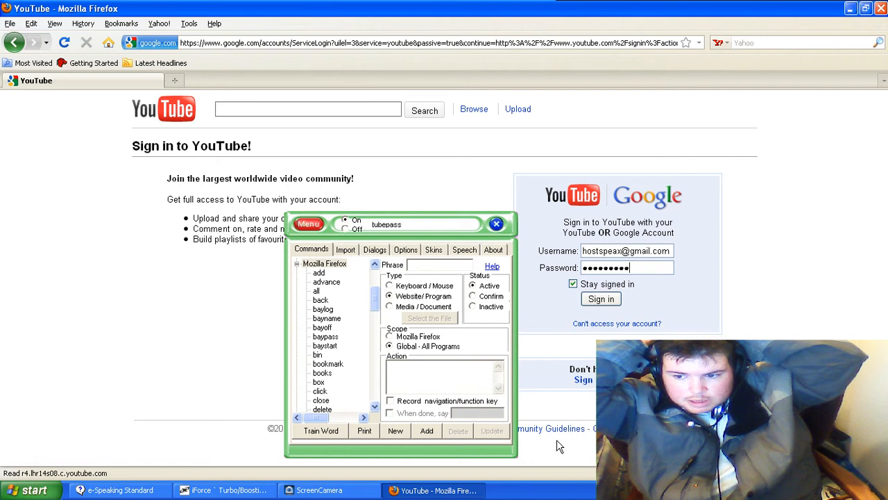
pyautogui.click(599, 299)
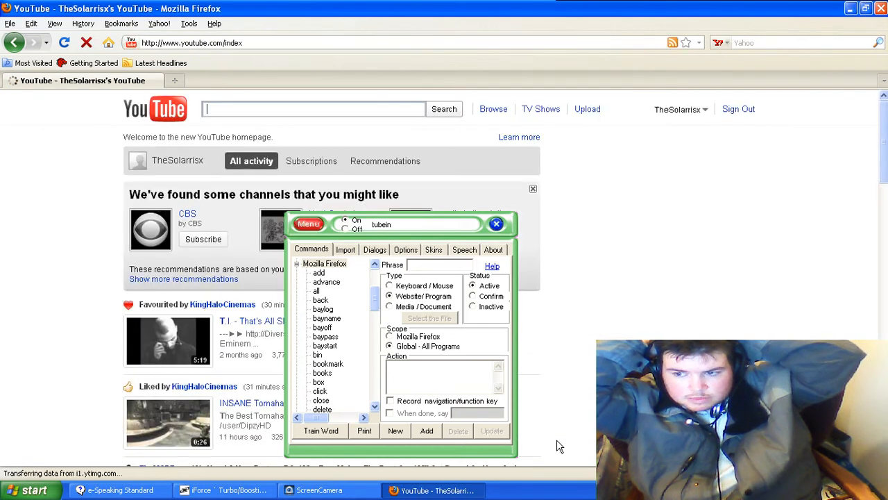
pyautogui.click(587, 108)
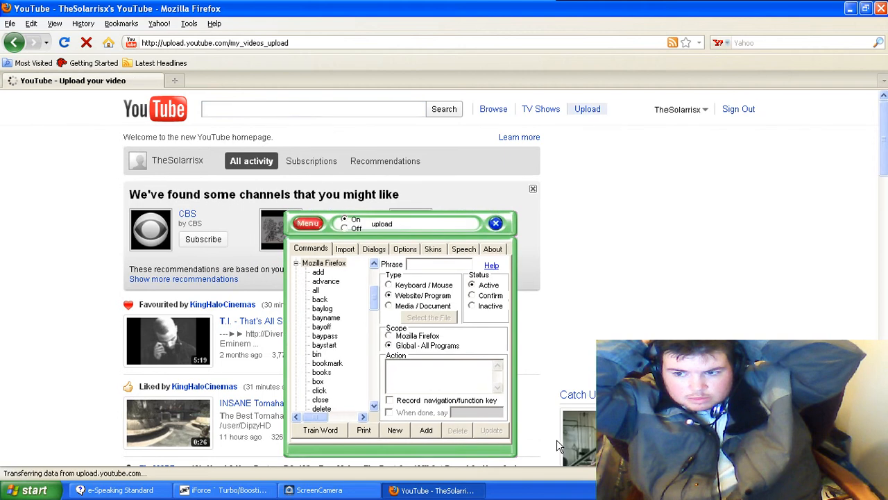